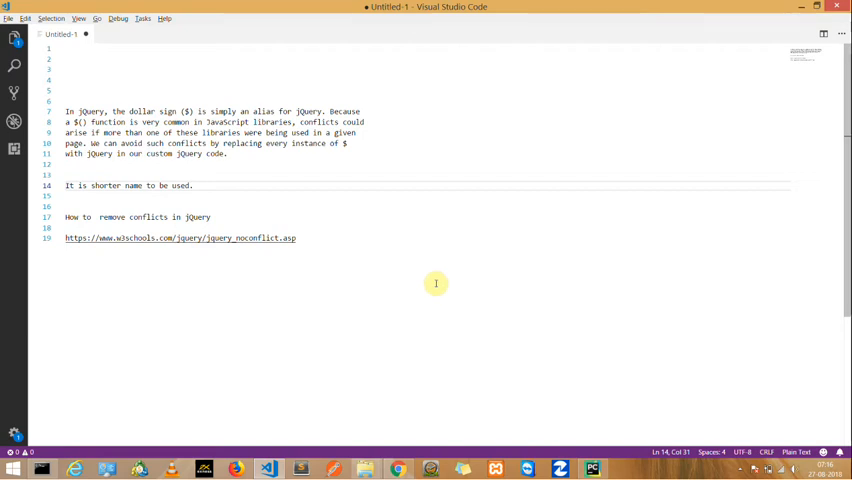
{"action": "mouse_move", "coordinate": [391, 267]}
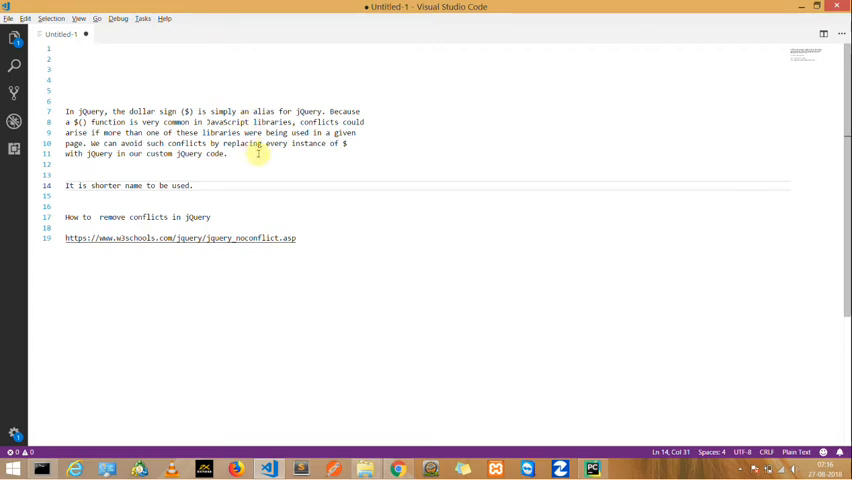
{"action": "mouse_move", "coordinate": [289, 170]}
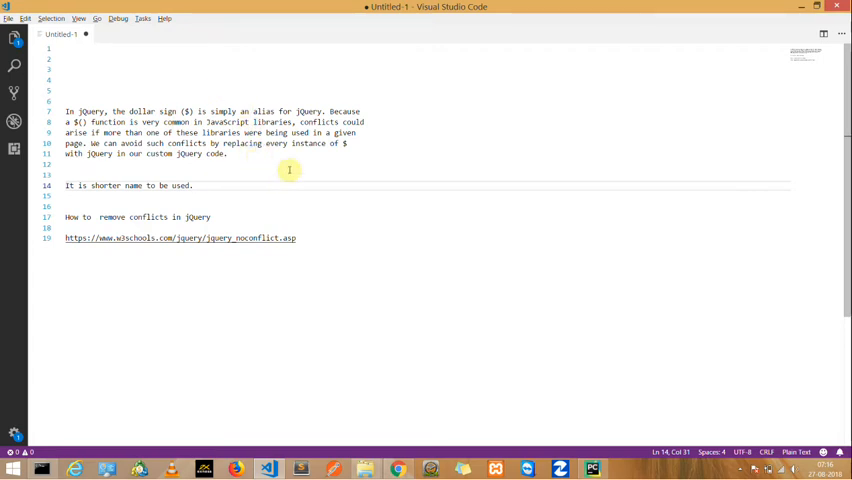
{"action": "mouse_move", "coordinate": [293, 188]}
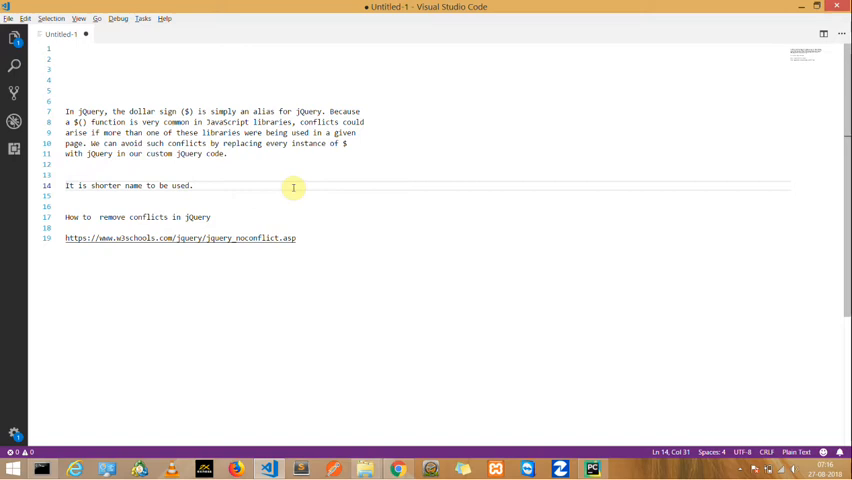
{"action": "mouse_move", "coordinate": [210, 223]}
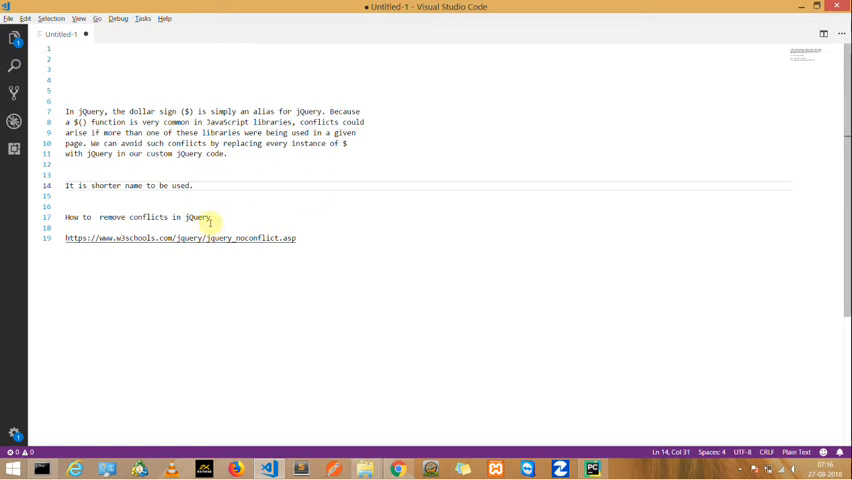
{"action": "mouse_move", "coordinate": [245, 216]}
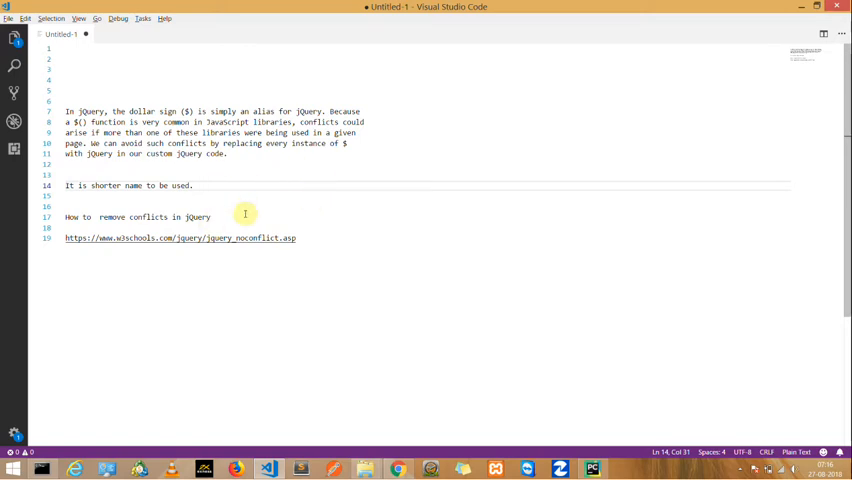
{"action": "mouse_move", "coordinate": [207, 194]}
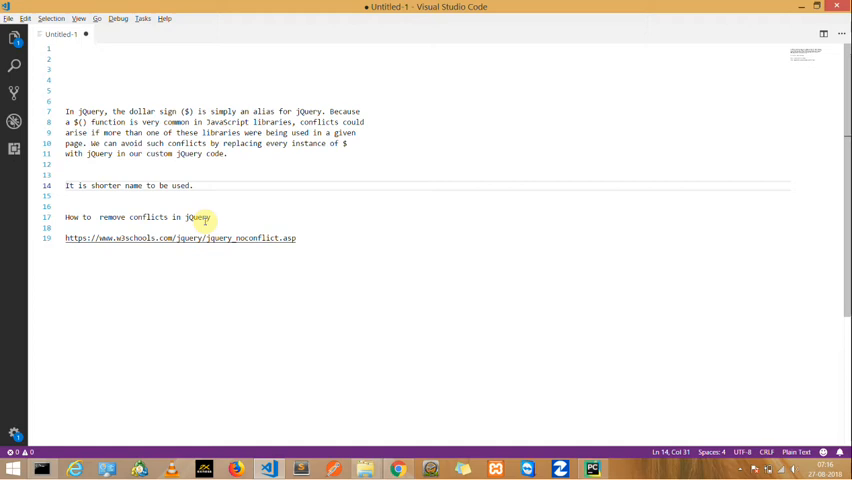
{"action": "mouse_move", "coordinate": [221, 207]}
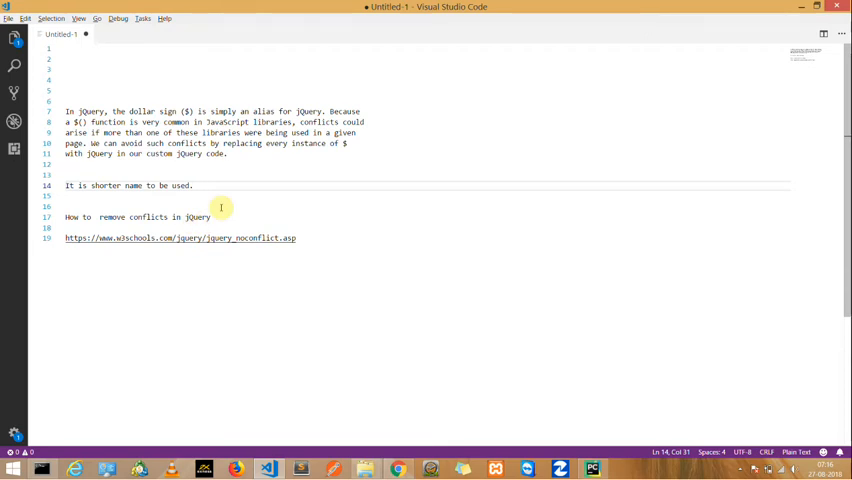
{"action": "mouse_move", "coordinate": [189, 198]}
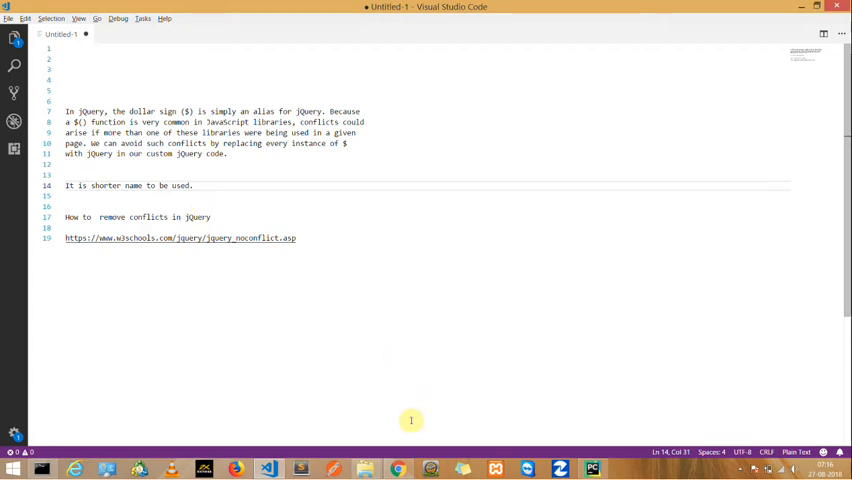
{"action": "mouse_move", "coordinate": [383, 380]}
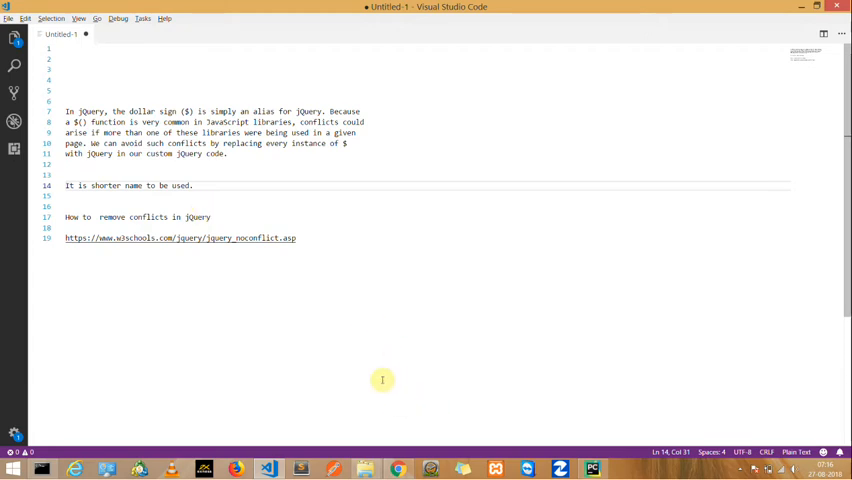
{"action": "mouse_move", "coordinate": [361, 347]}
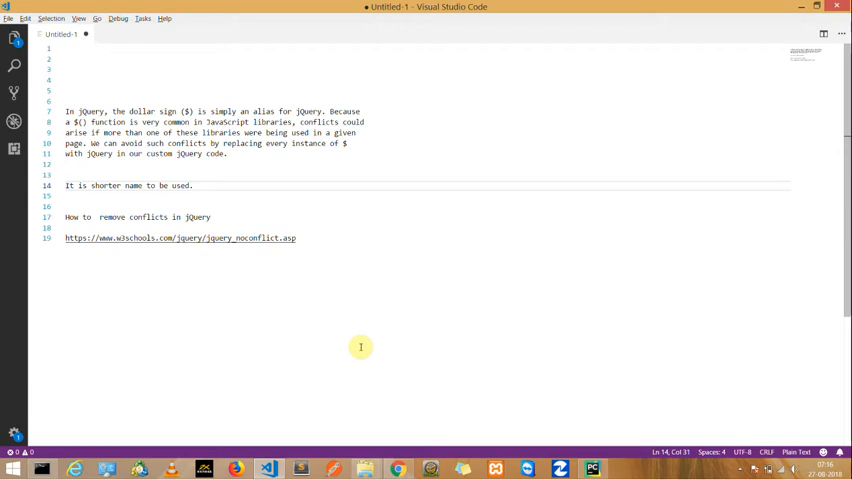
{"action": "mouse_move", "coordinate": [288, 203]}
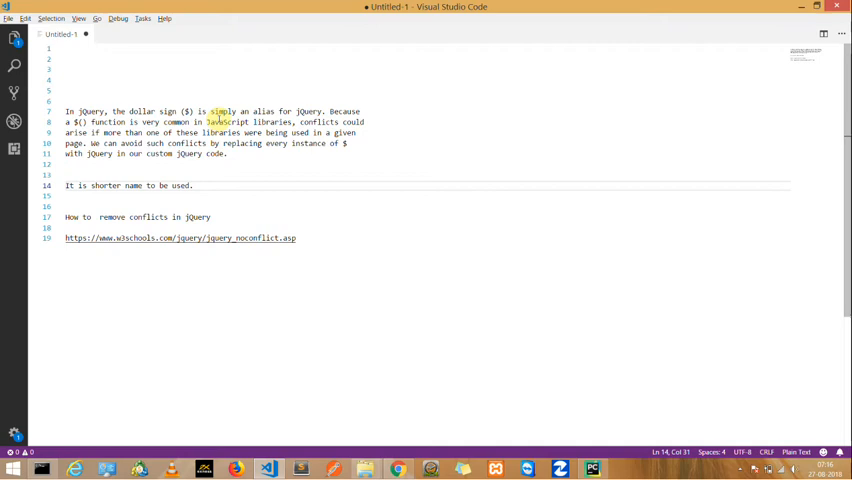
Step: Highlight words in the jQuery dollar-sign alias note, then bring up a new Chrome tab
{"action": "double_click", "coordinate": [264, 111]}
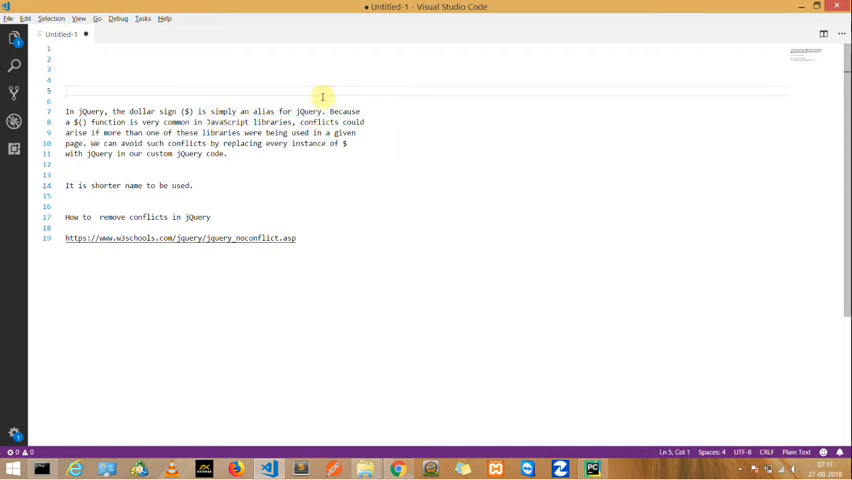
{"action": "double_click", "coordinate": [211, 132]}
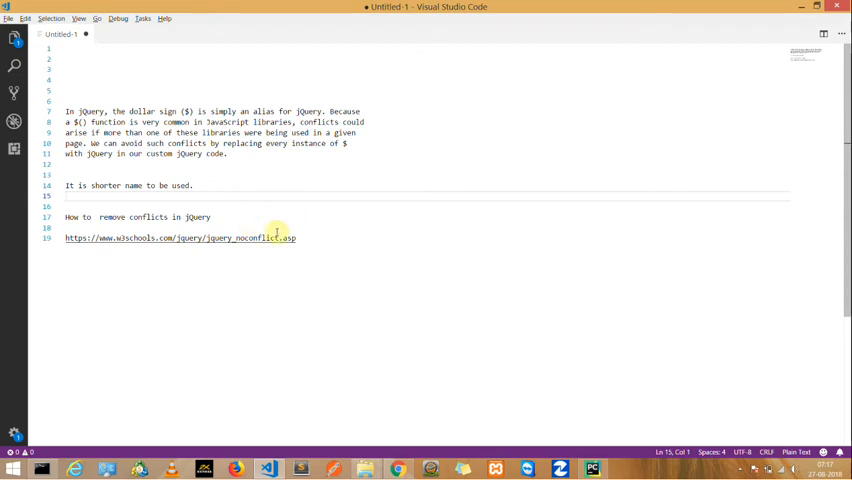
{"action": "mouse_move", "coordinate": [210, 199]}
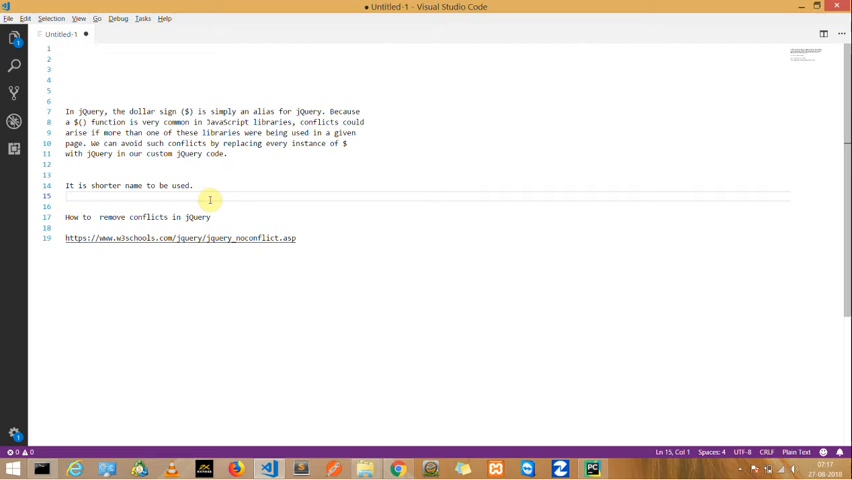
{"action": "mouse_move", "coordinate": [210, 217]}
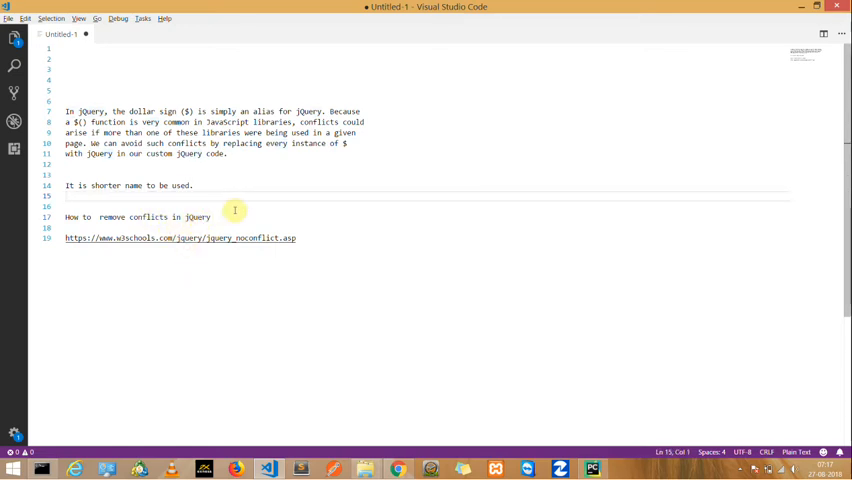
{"action": "left_click", "coordinate": [347, 143]}
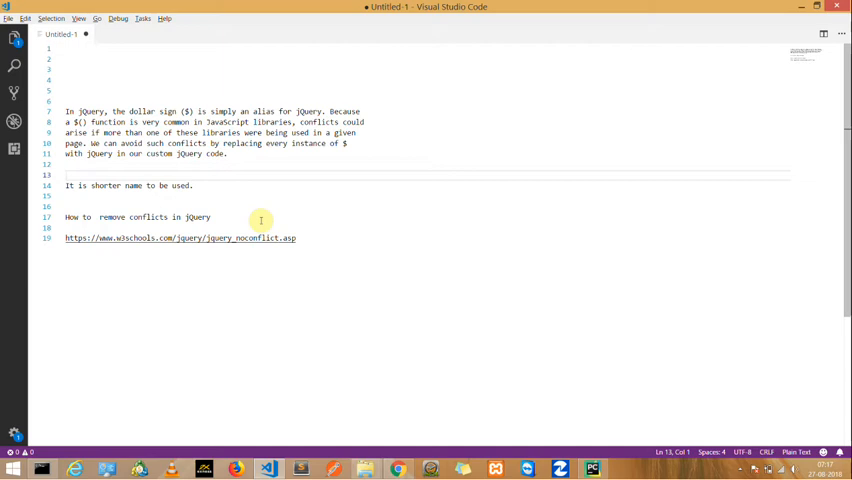
{"action": "mouse_move", "coordinate": [220, 225]}
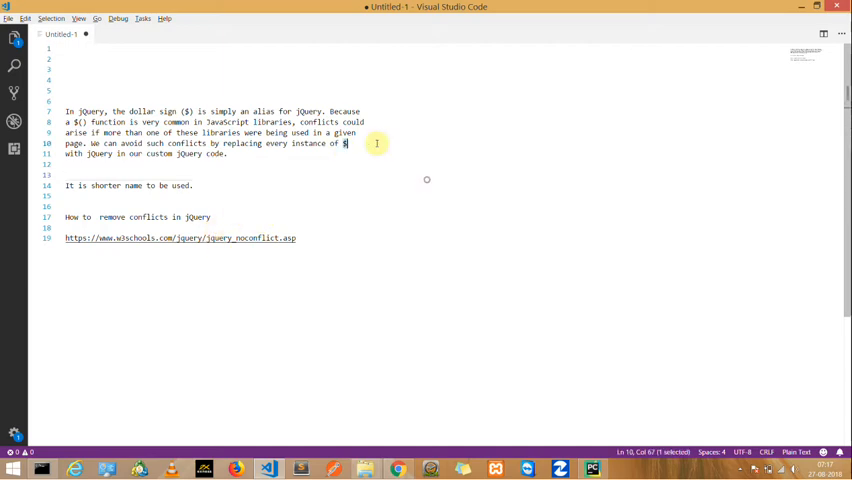
{"action": "left_click", "coordinate": [413, 164]}
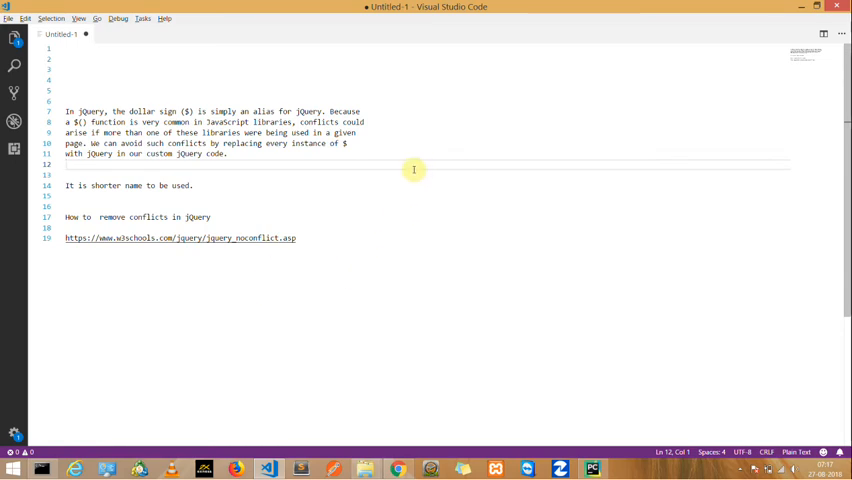
{"action": "mouse_move", "coordinate": [404, 398]}
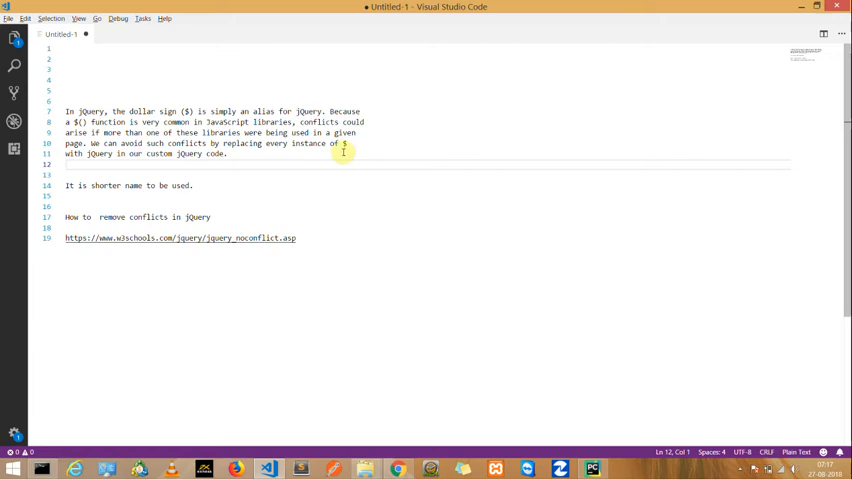
{"action": "mouse_move", "coordinate": [346, 213]}
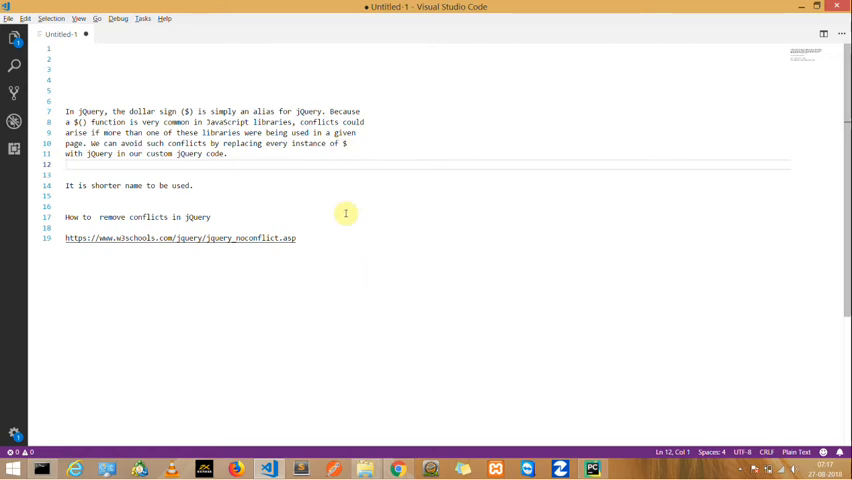
{"action": "mouse_move", "coordinate": [259, 228]}
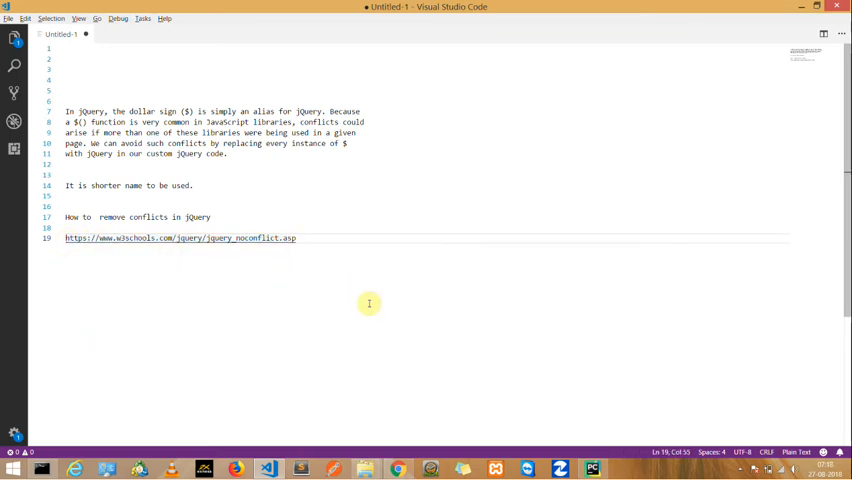
{"action": "mouse_move", "coordinate": [420, 378]}
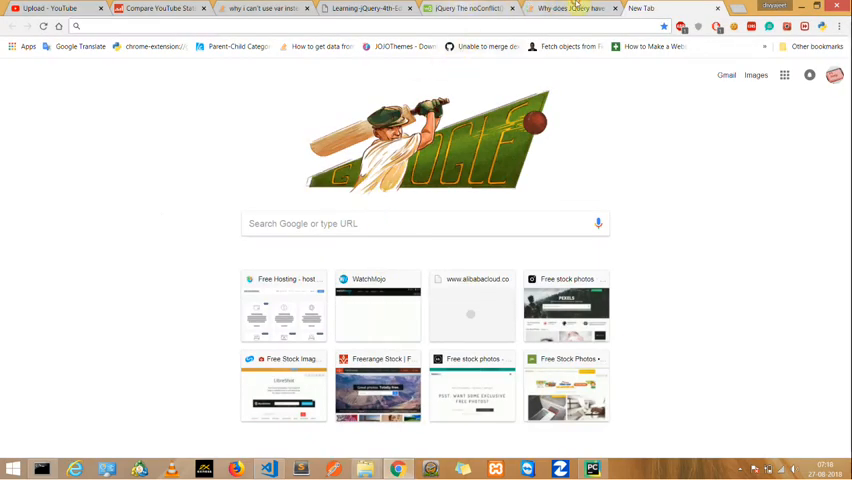
{"action": "left_click", "coordinate": [470, 8]}
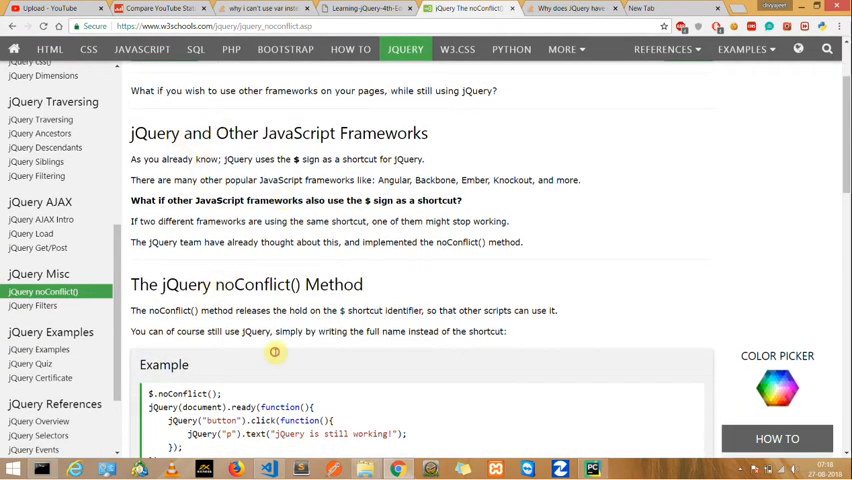
{"action": "double_click", "coordinate": [256, 284]}
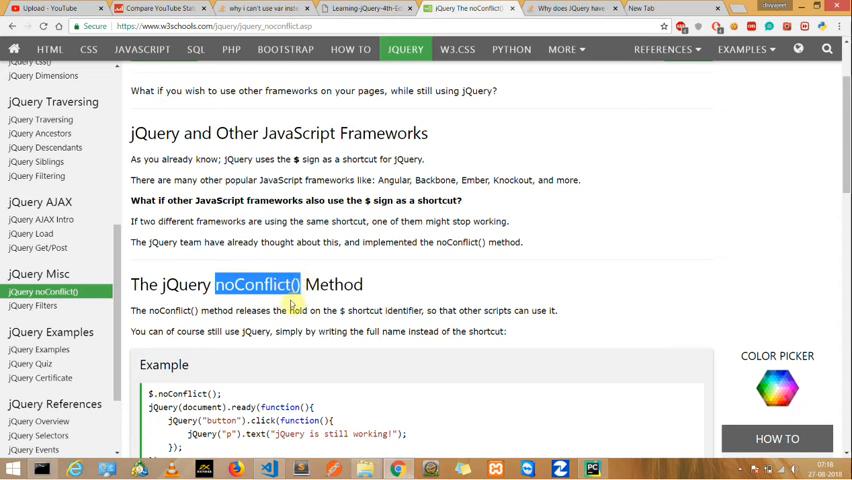
{"action": "scroll", "scroll_direction": "down", "scroll_amount": 3}
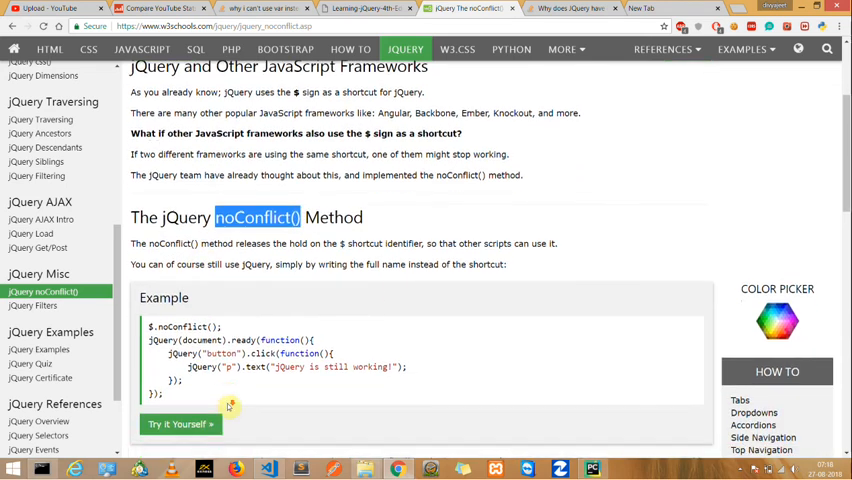
{"action": "scroll", "scroll_direction": "down", "scroll_amount": 3}
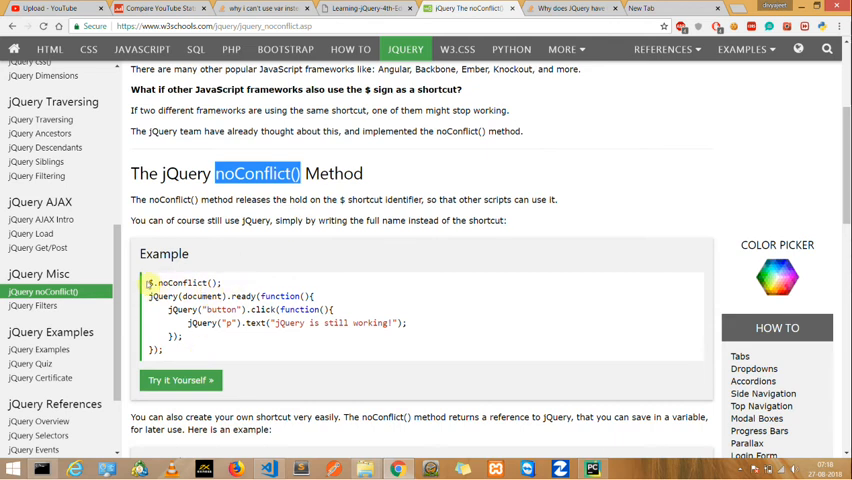
{"action": "left_click_drag", "start_coordinate": [150, 282], "coordinate": [180, 337]}
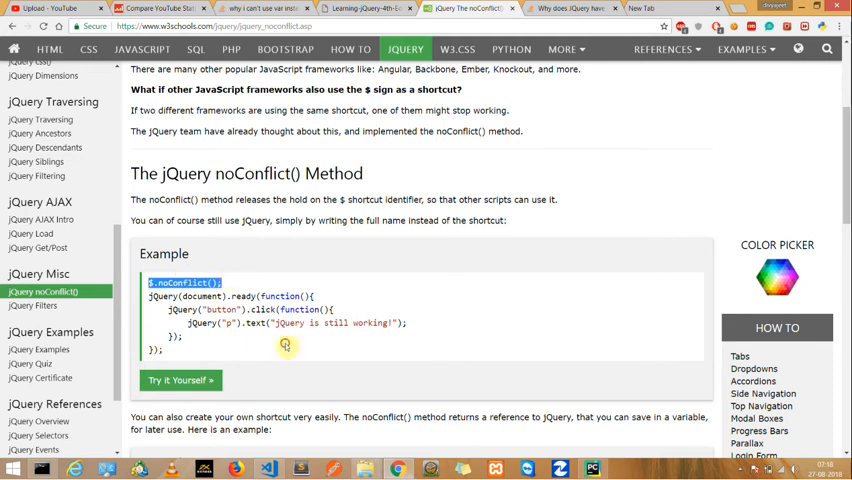
{"action": "scroll", "scroll_direction": "down", "scroll_amount": 3}
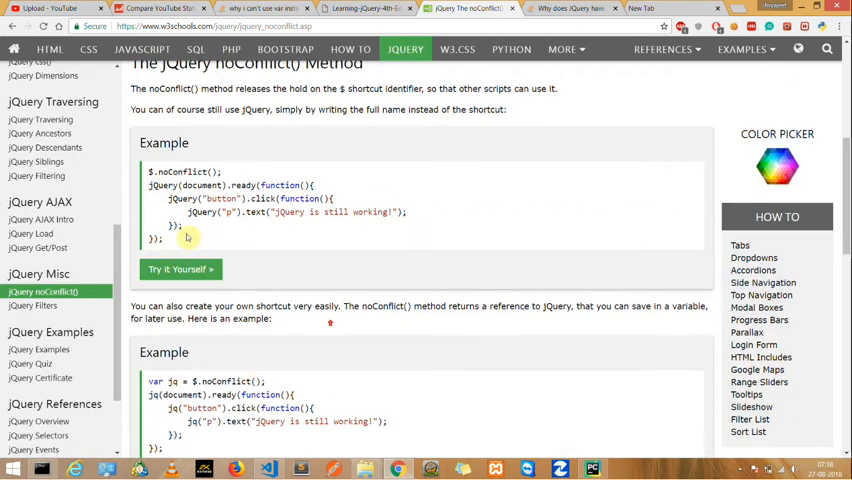
{"action": "left_click_drag", "start_coordinate": [150, 171], "coordinate": [407, 225]}
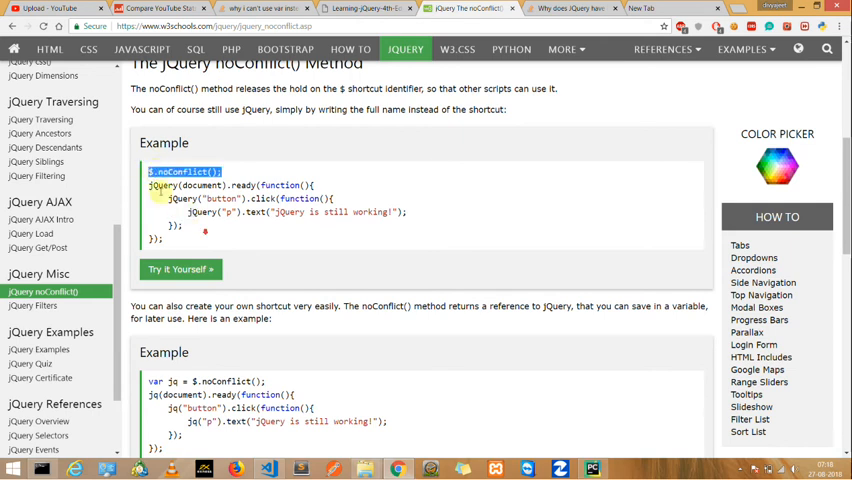
{"action": "scroll", "scroll_direction": "down", "scroll_amount": 3}
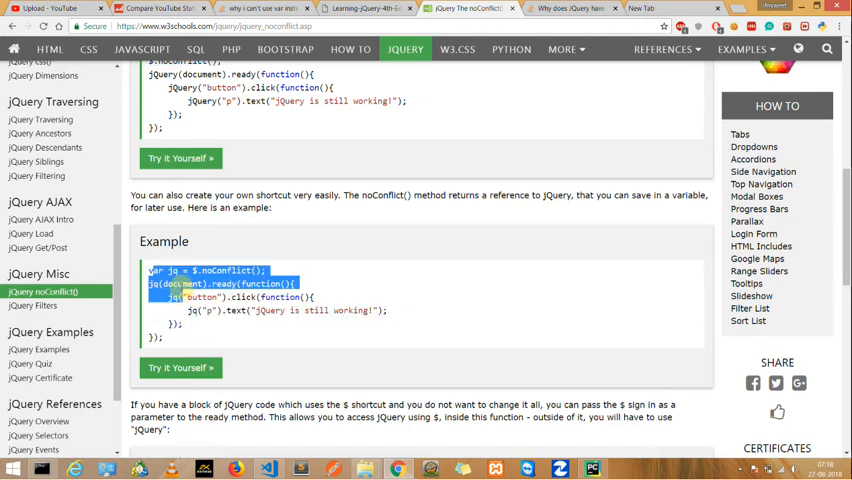
{"action": "left_click", "coordinate": [210, 333]}
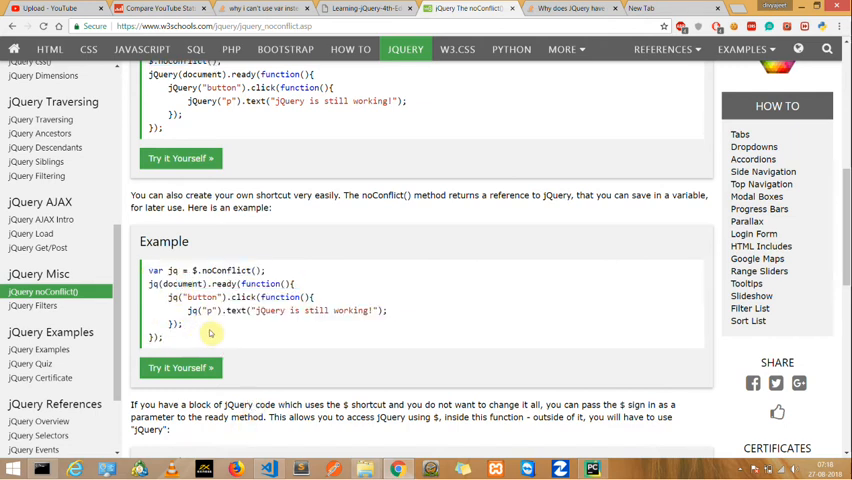
{"action": "mouse_move", "coordinate": [335, 400]}
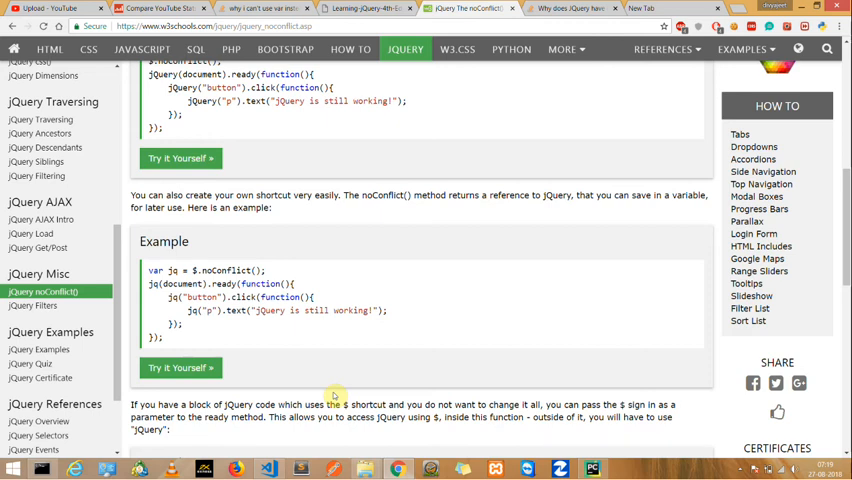
{"action": "scroll", "scroll_direction": "down", "scroll_amount": 3}
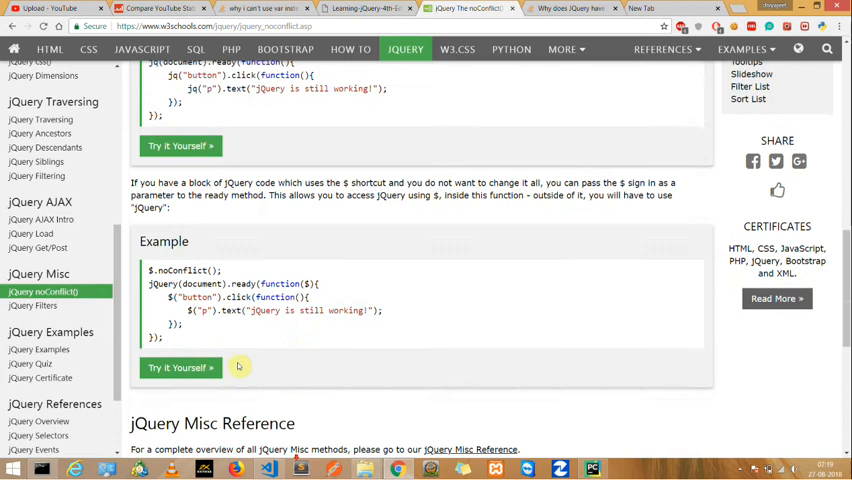
{"action": "scroll", "scroll_direction": "down", "scroll_amount": 3}
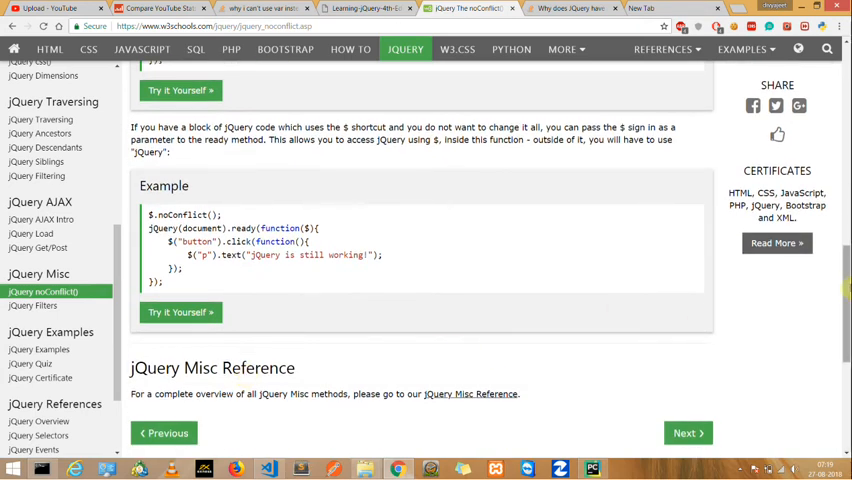
{"action": "scroll", "scroll_direction": "up", "scroll_amount": 3}
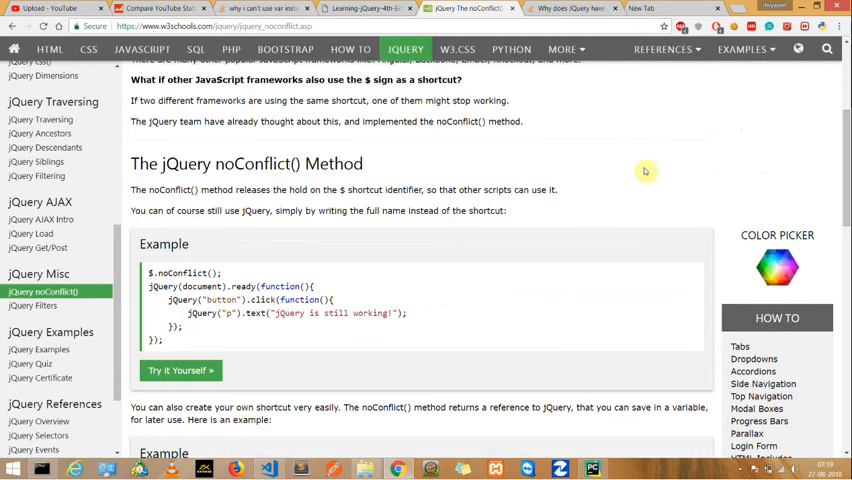
{"action": "scroll", "scroll_direction": "down", "scroll_amount": 3}
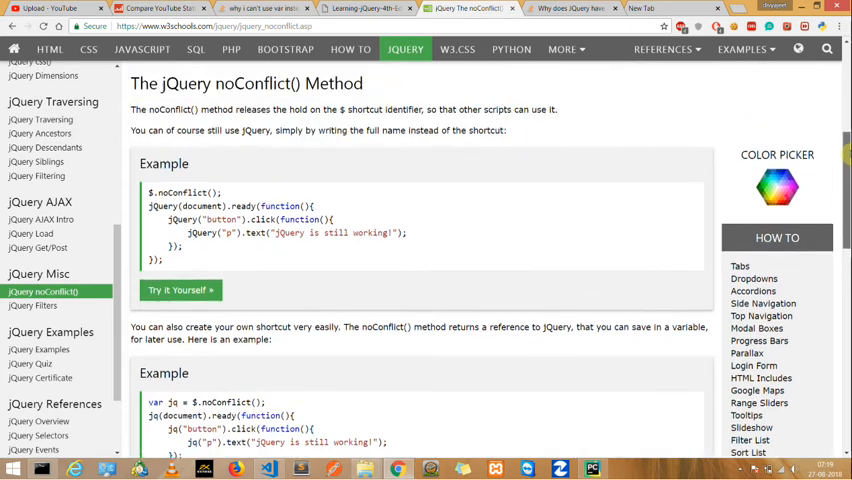
{"action": "scroll", "scroll_direction": "up", "scroll_amount": 3}
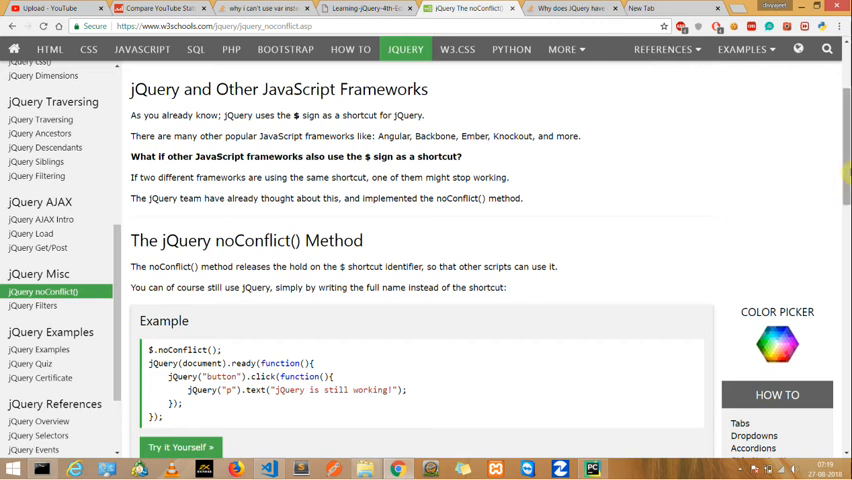
{"action": "scroll", "scroll_direction": "up", "scroll_amount": 3}
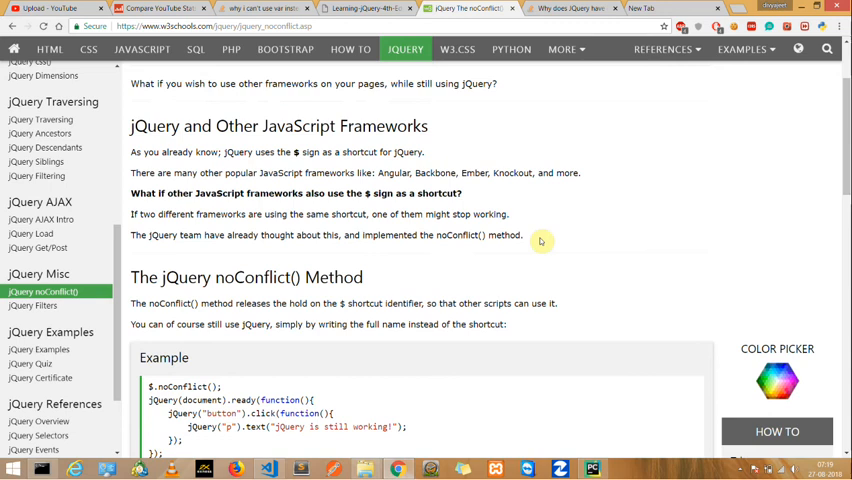
{"action": "mouse_move", "coordinate": [541, 241]}
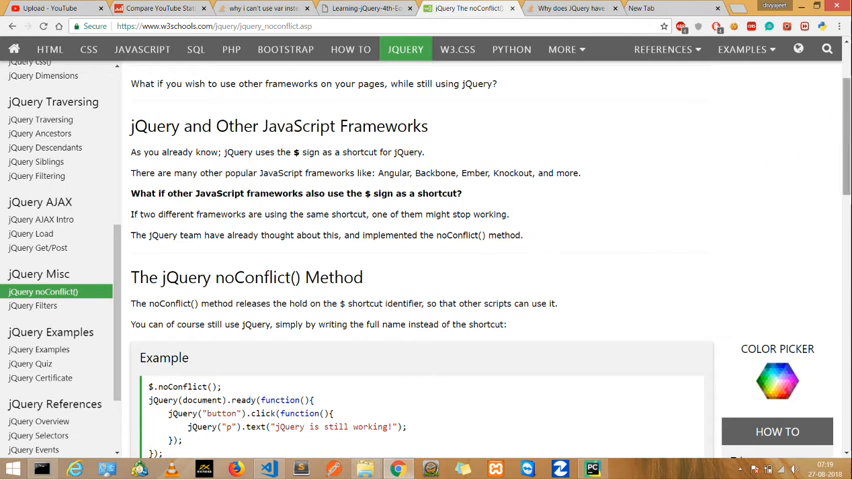
{"action": "scroll", "scroll_direction": "up", "scroll_amount": 3}
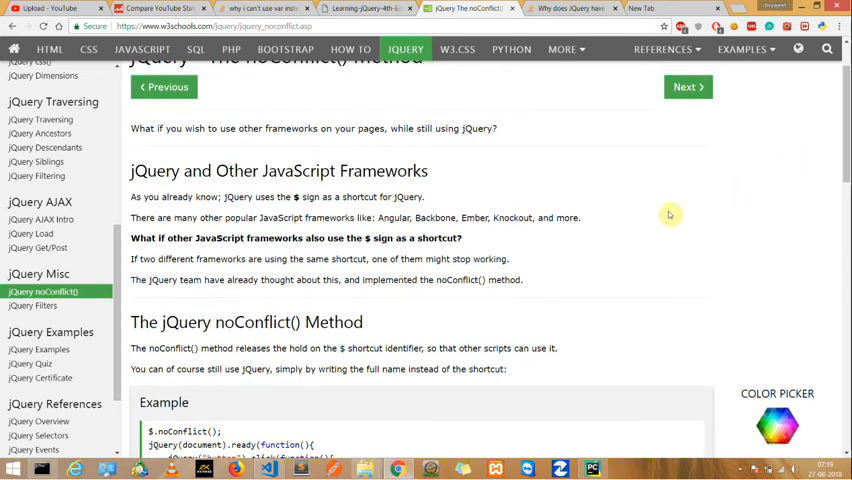
{"action": "mouse_move", "coordinate": [628, 231]}
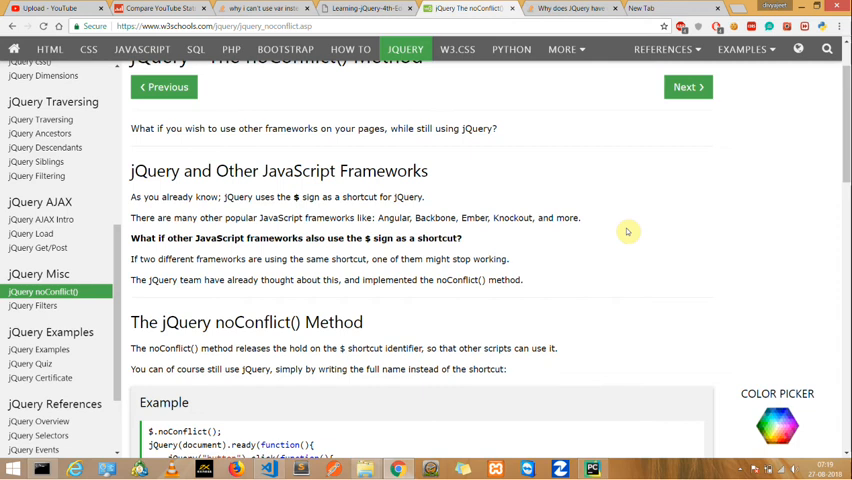
{"action": "mouse_move", "coordinate": [628, 240]}
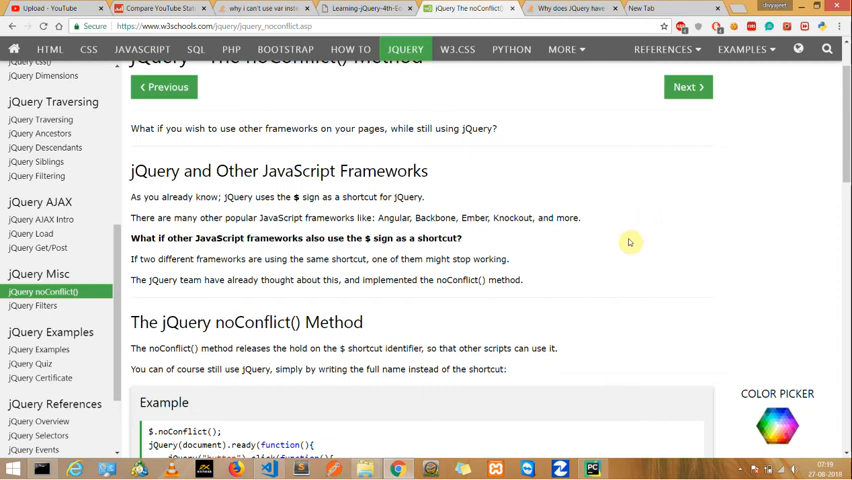
{"action": "scroll", "scroll_direction": "down", "scroll_amount": 3}
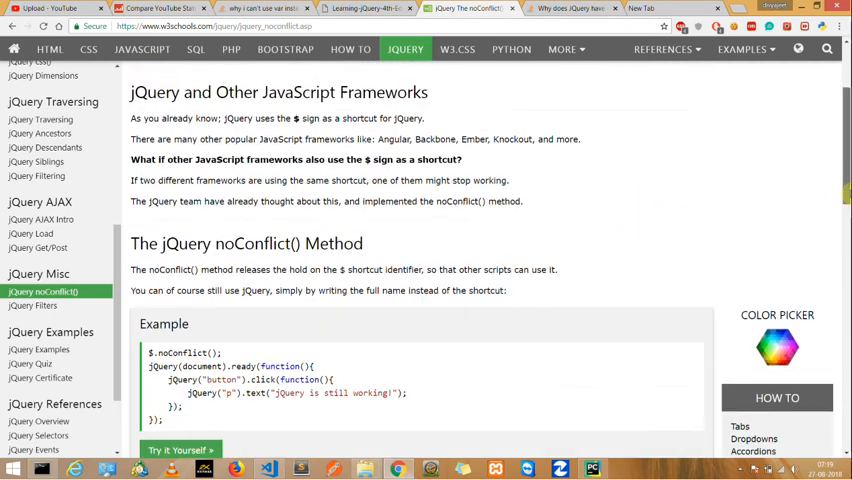
{"action": "scroll", "scroll_direction": "down", "scroll_amount": 3}
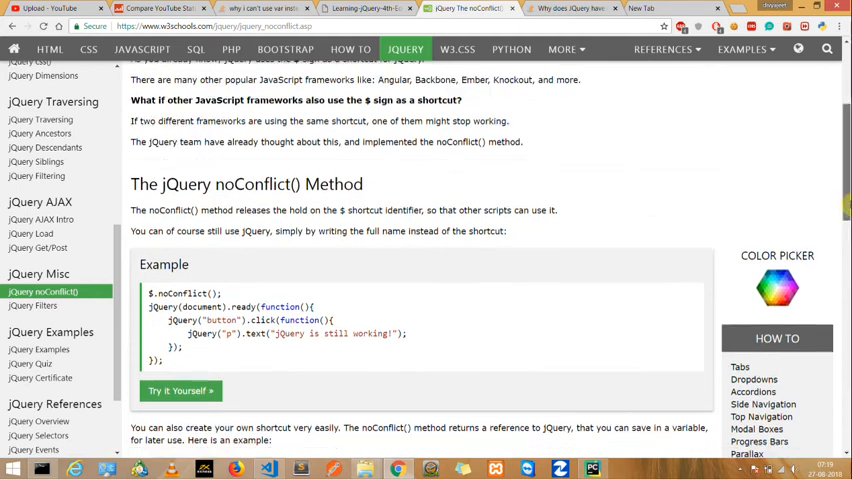
{"action": "scroll", "scroll_direction": "down", "scroll_amount": 3}
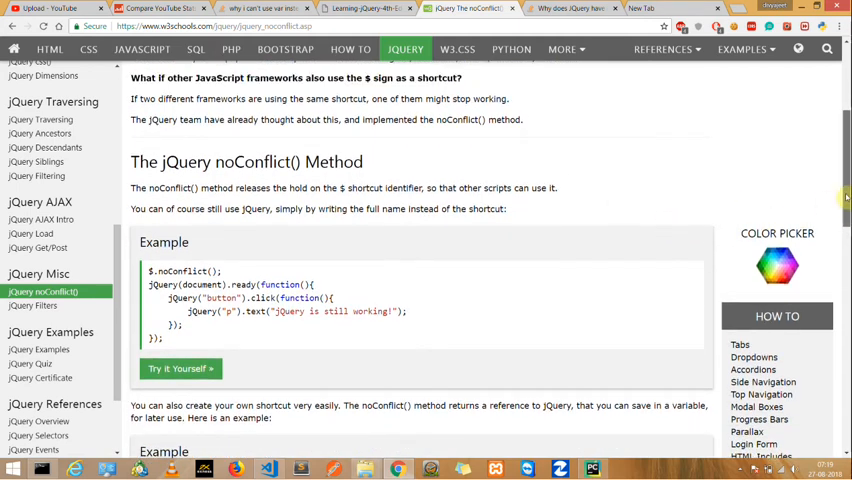
{"action": "scroll", "scroll_direction": "up", "scroll_amount": 3}
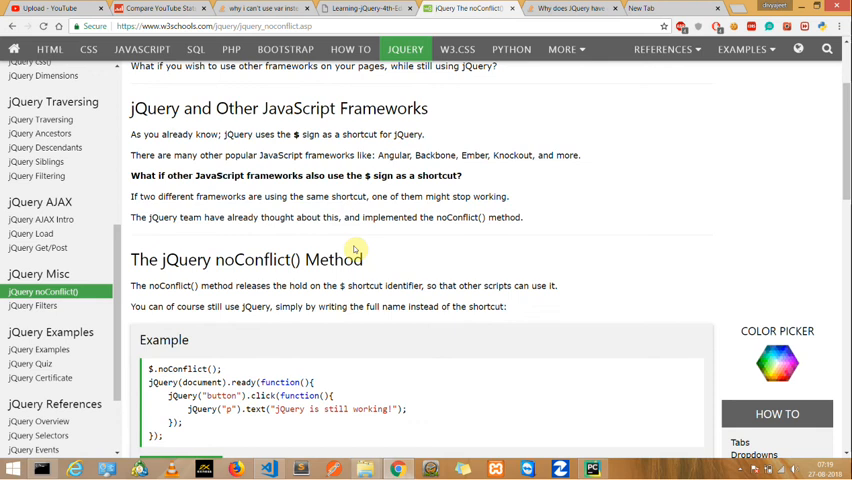